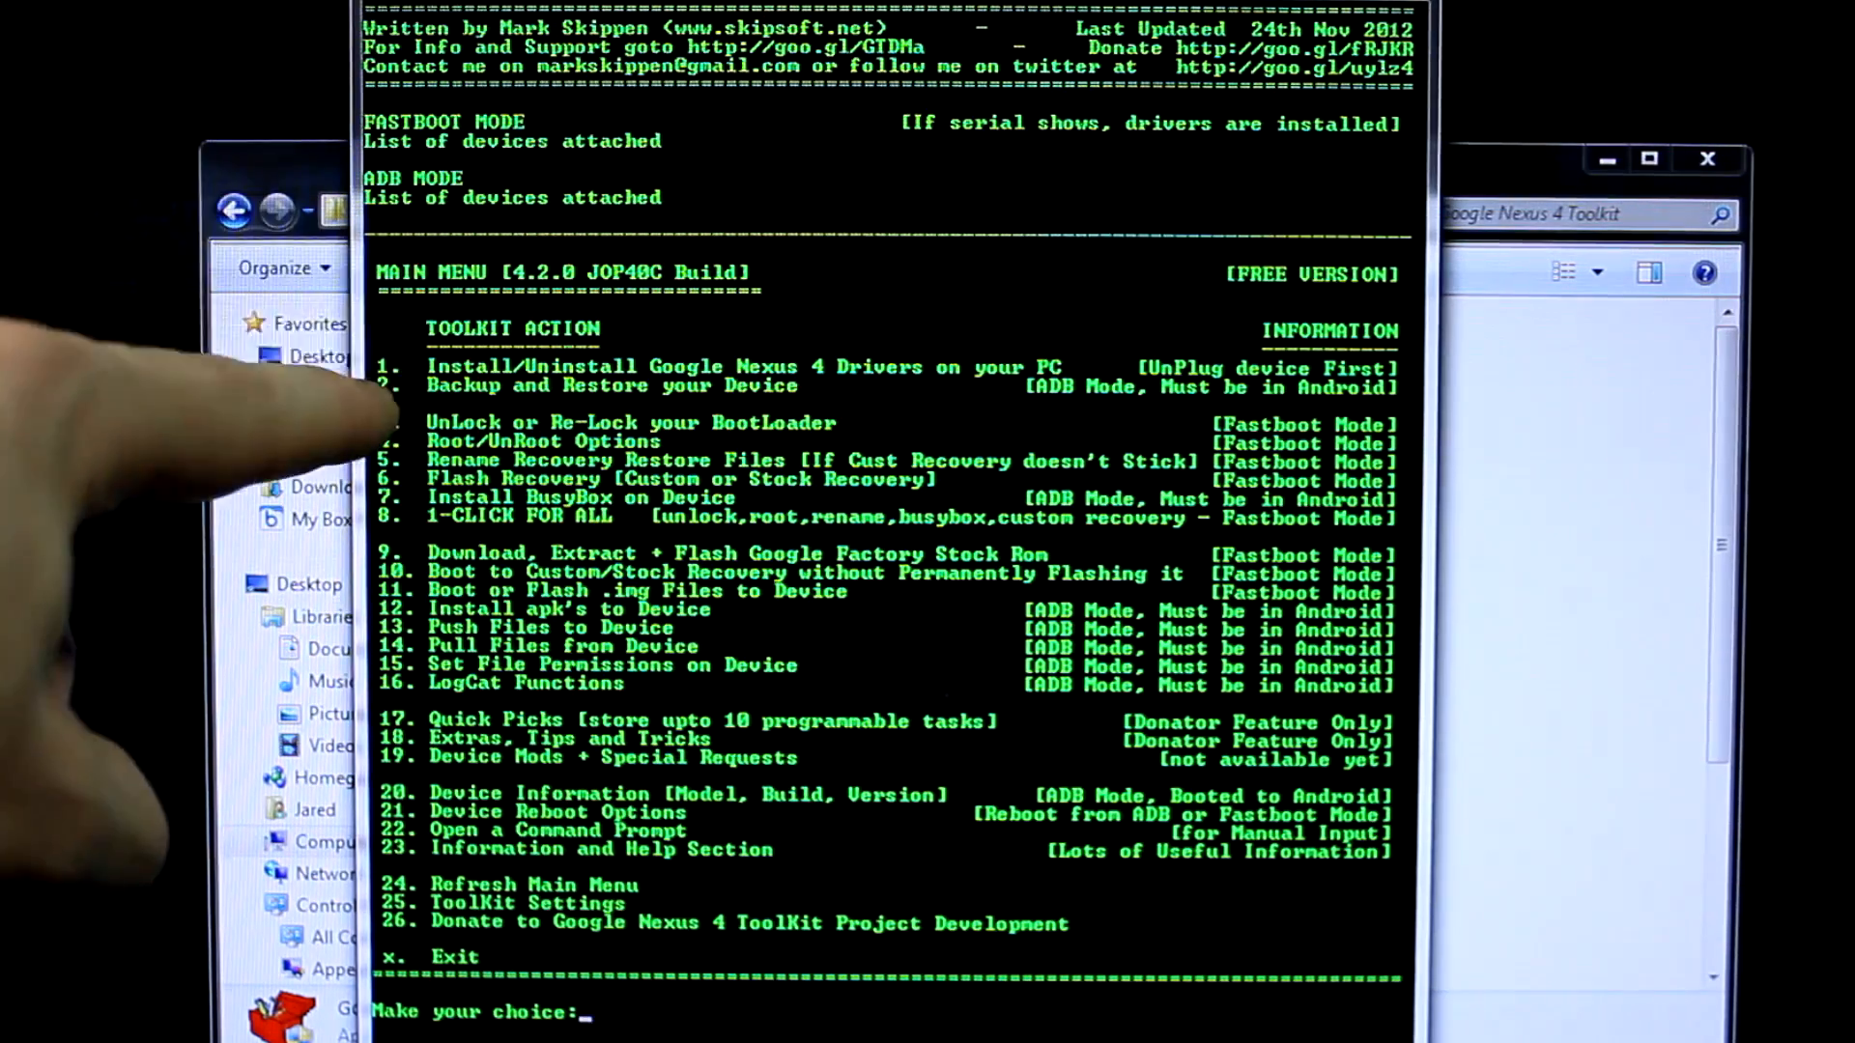
# Step: Choose option 1 to reach the Install/Uninstall Google Nexus 4 Drivers submenu
pyautogui.write('1')
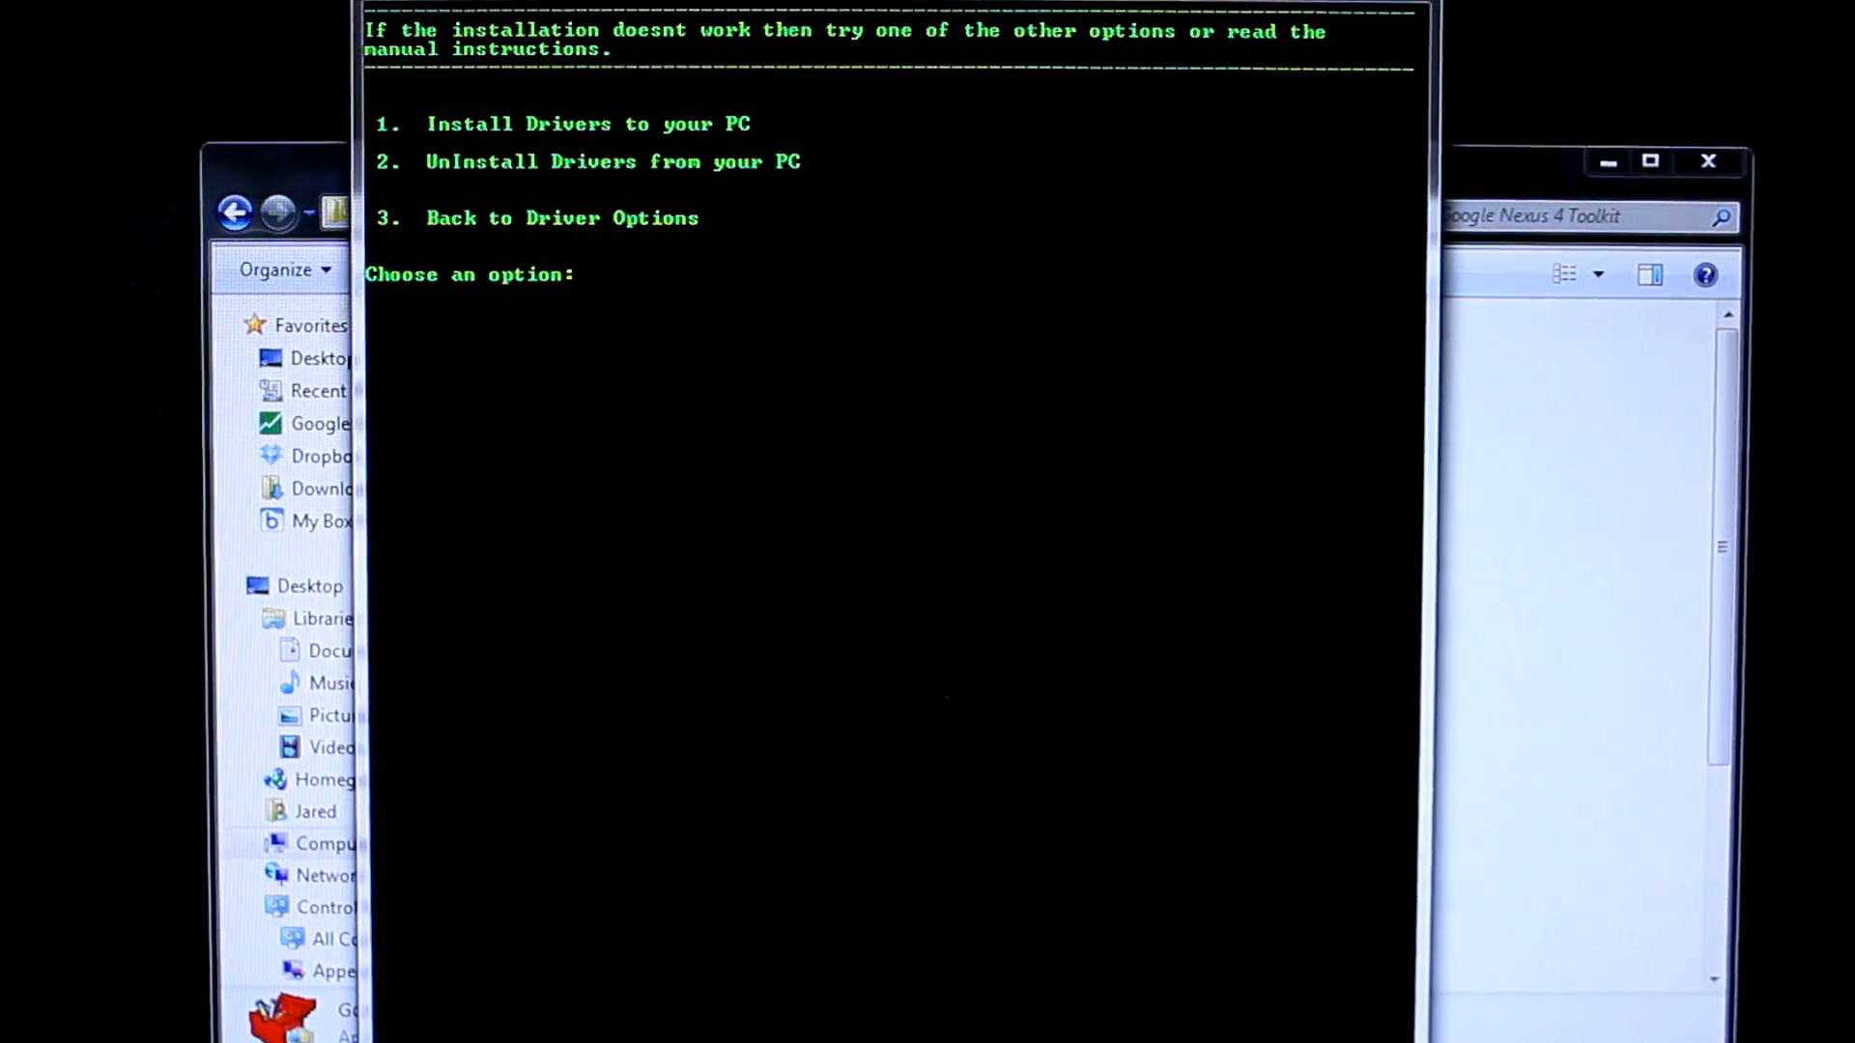
# Step: Choose option 1 to install the Nexus 4 drivers to the PC
pyautogui.write('1')
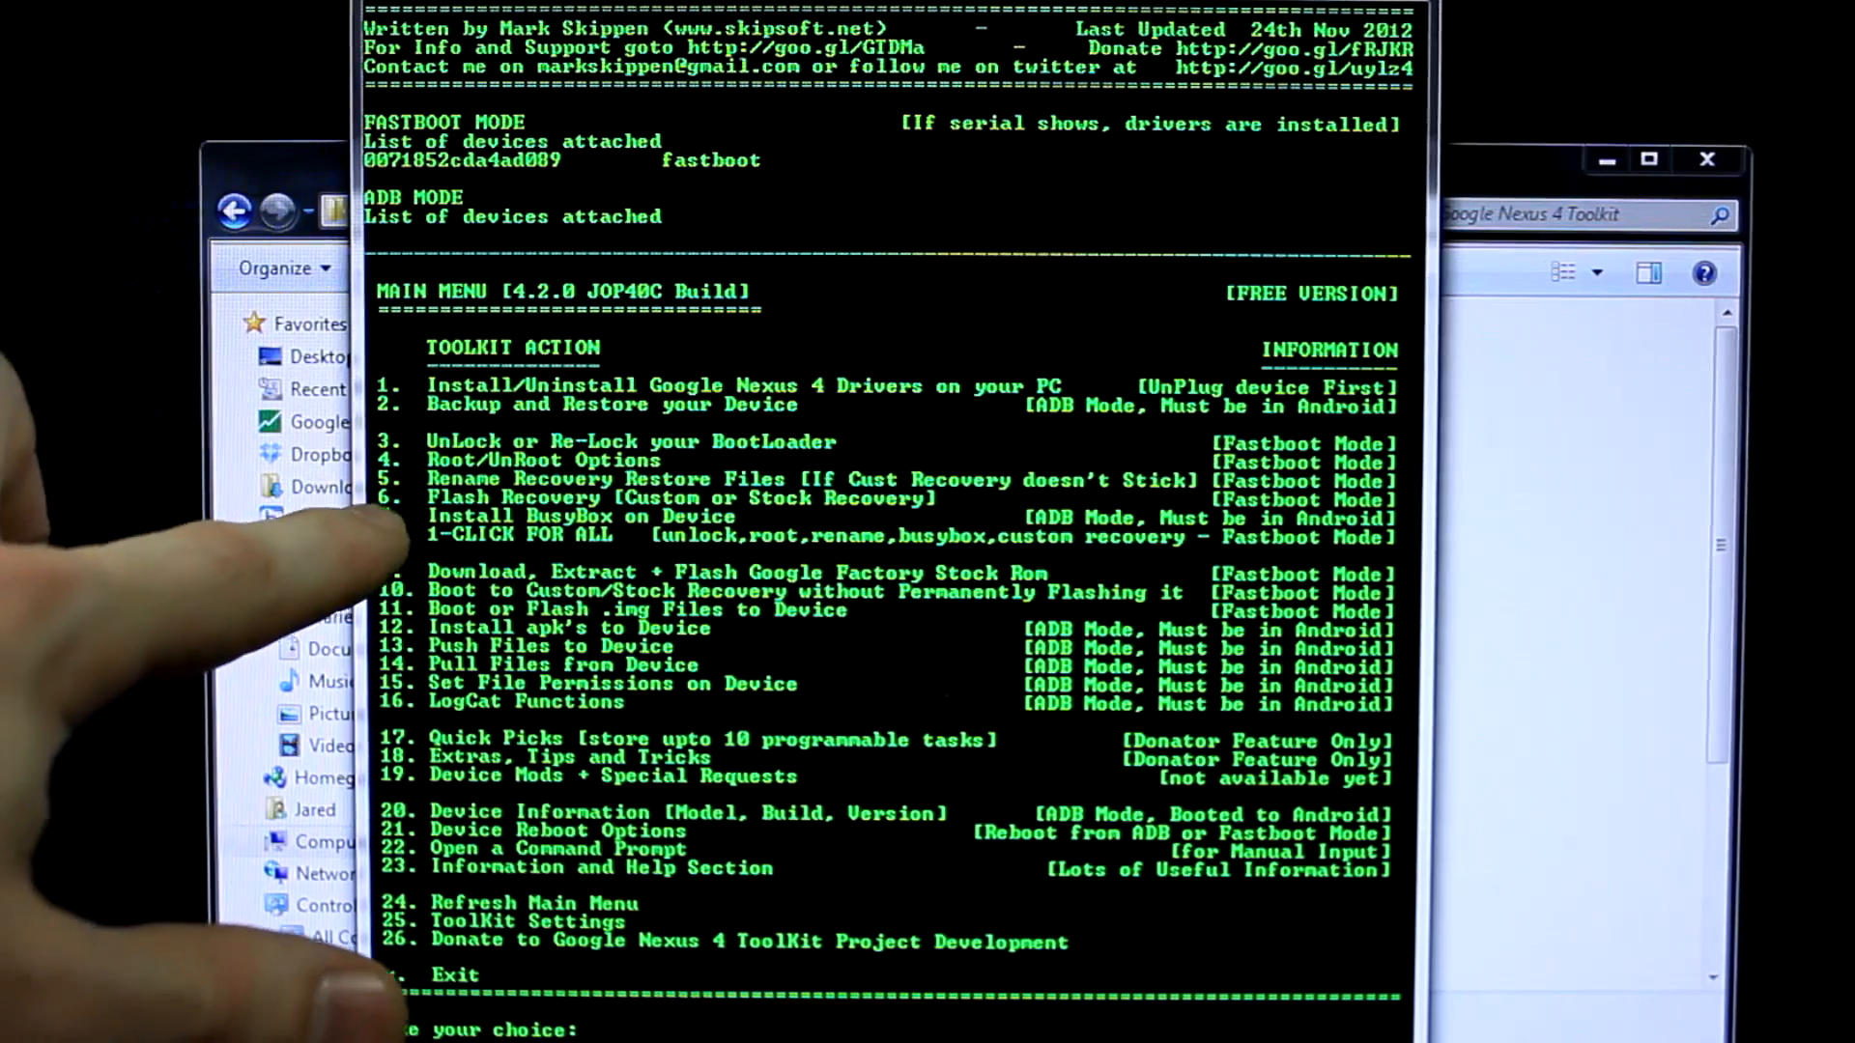
# Step: Choose option 8, 1-CLICK FOR ALL, to unlock, root and flash recovery
pyautogui.write('8')
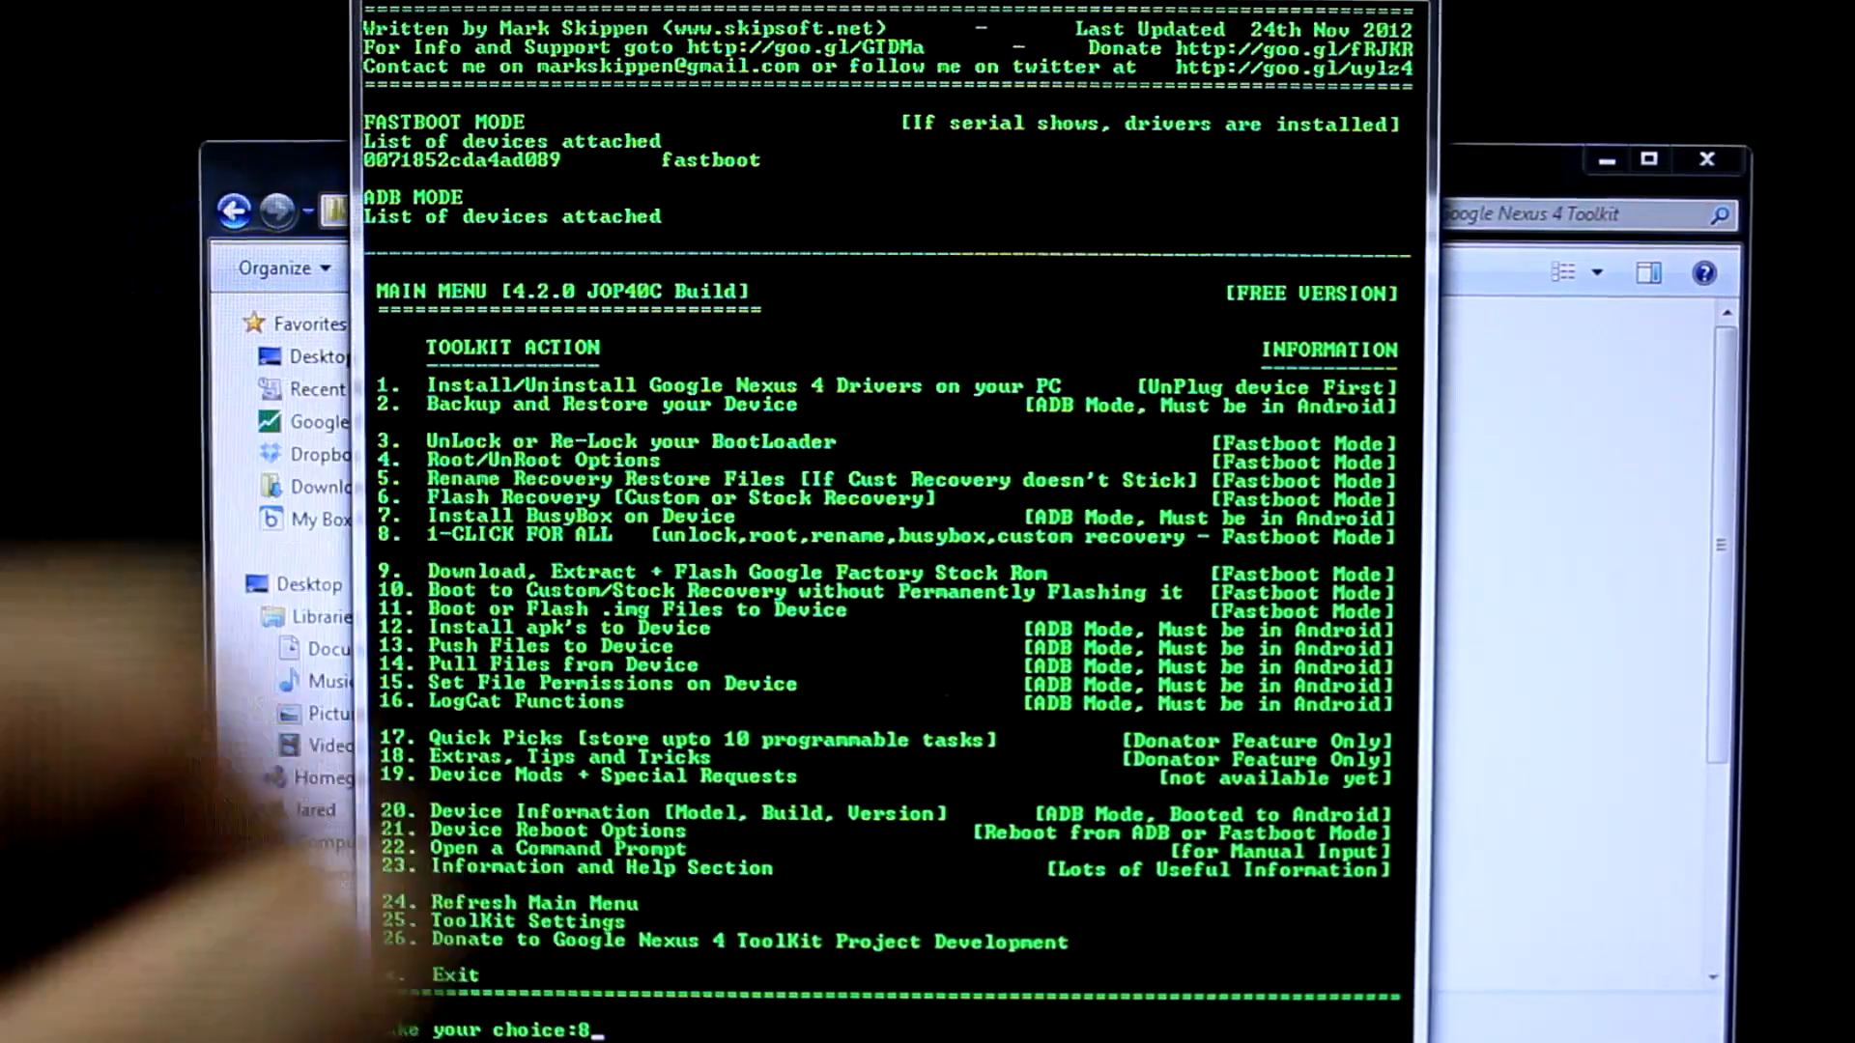
pyautogui.press('Return')
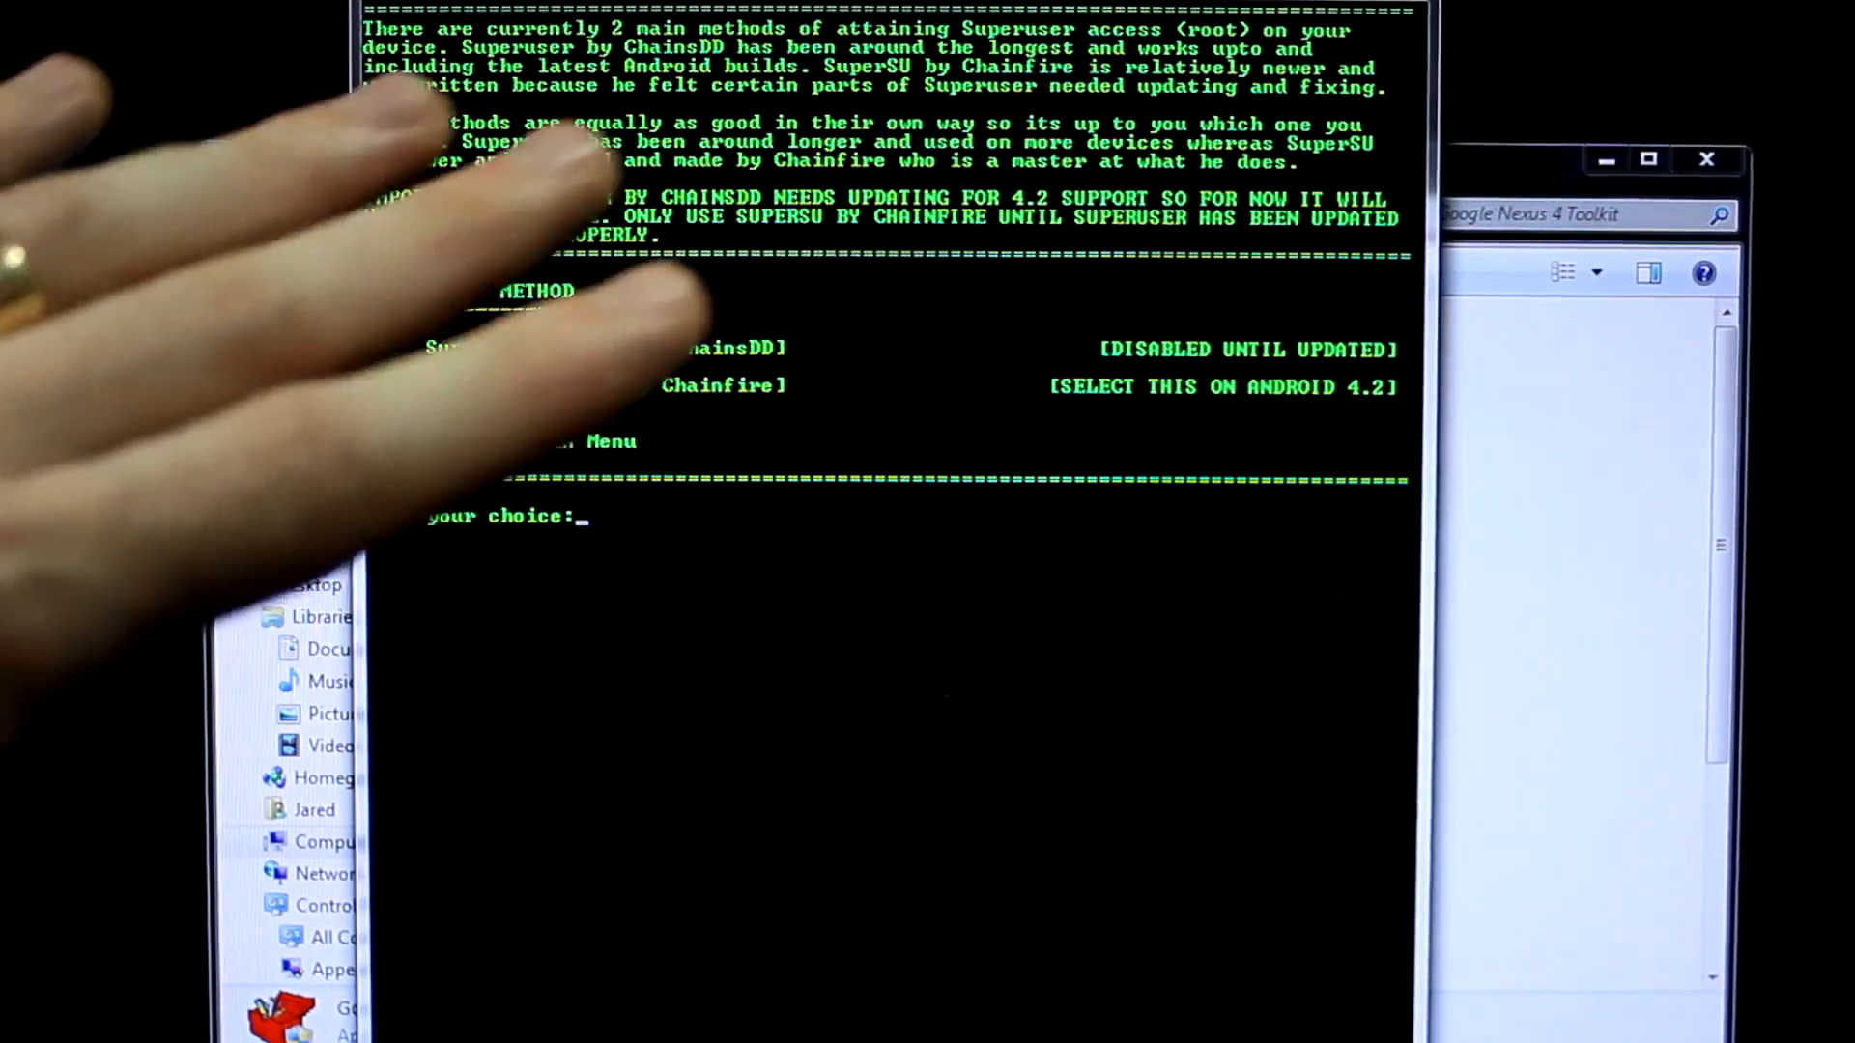
# Step: Pick option 2, SuperSU 0.98 by Chainfire, as the root method
pyautogui.write('2')
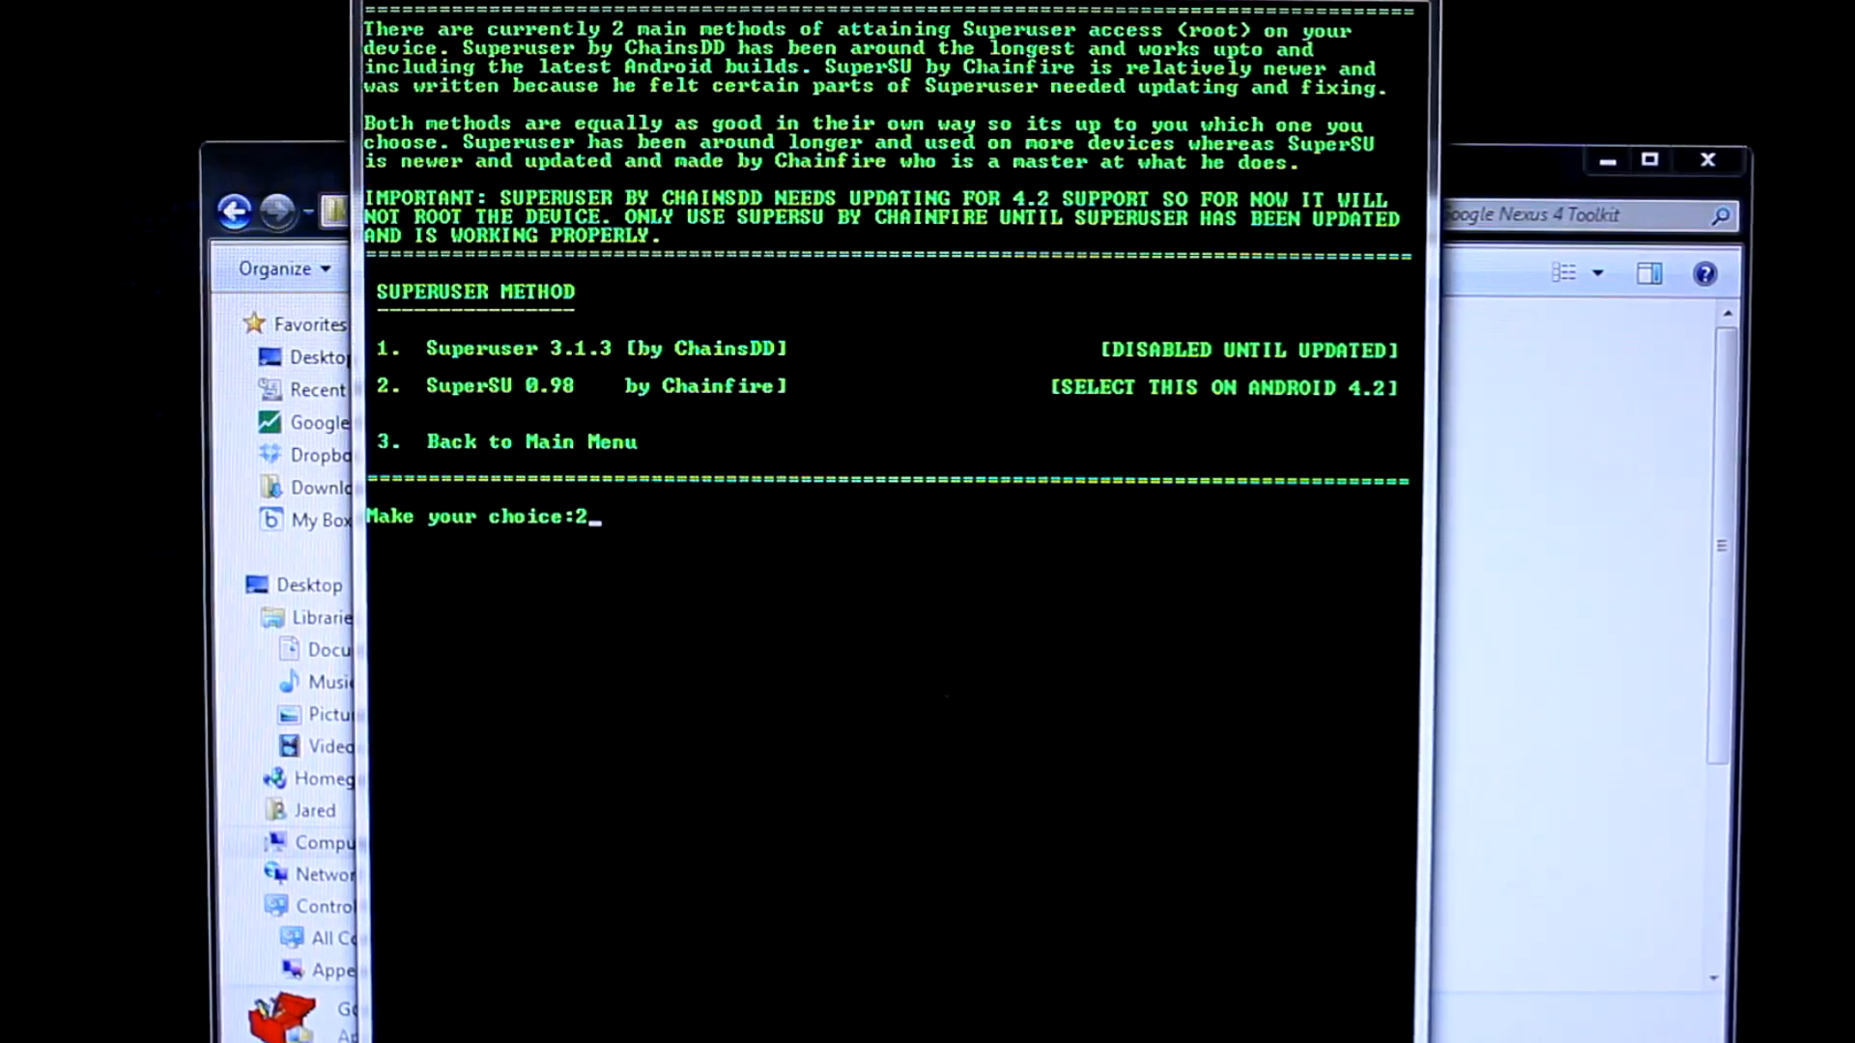
pyautogui.press('enter')
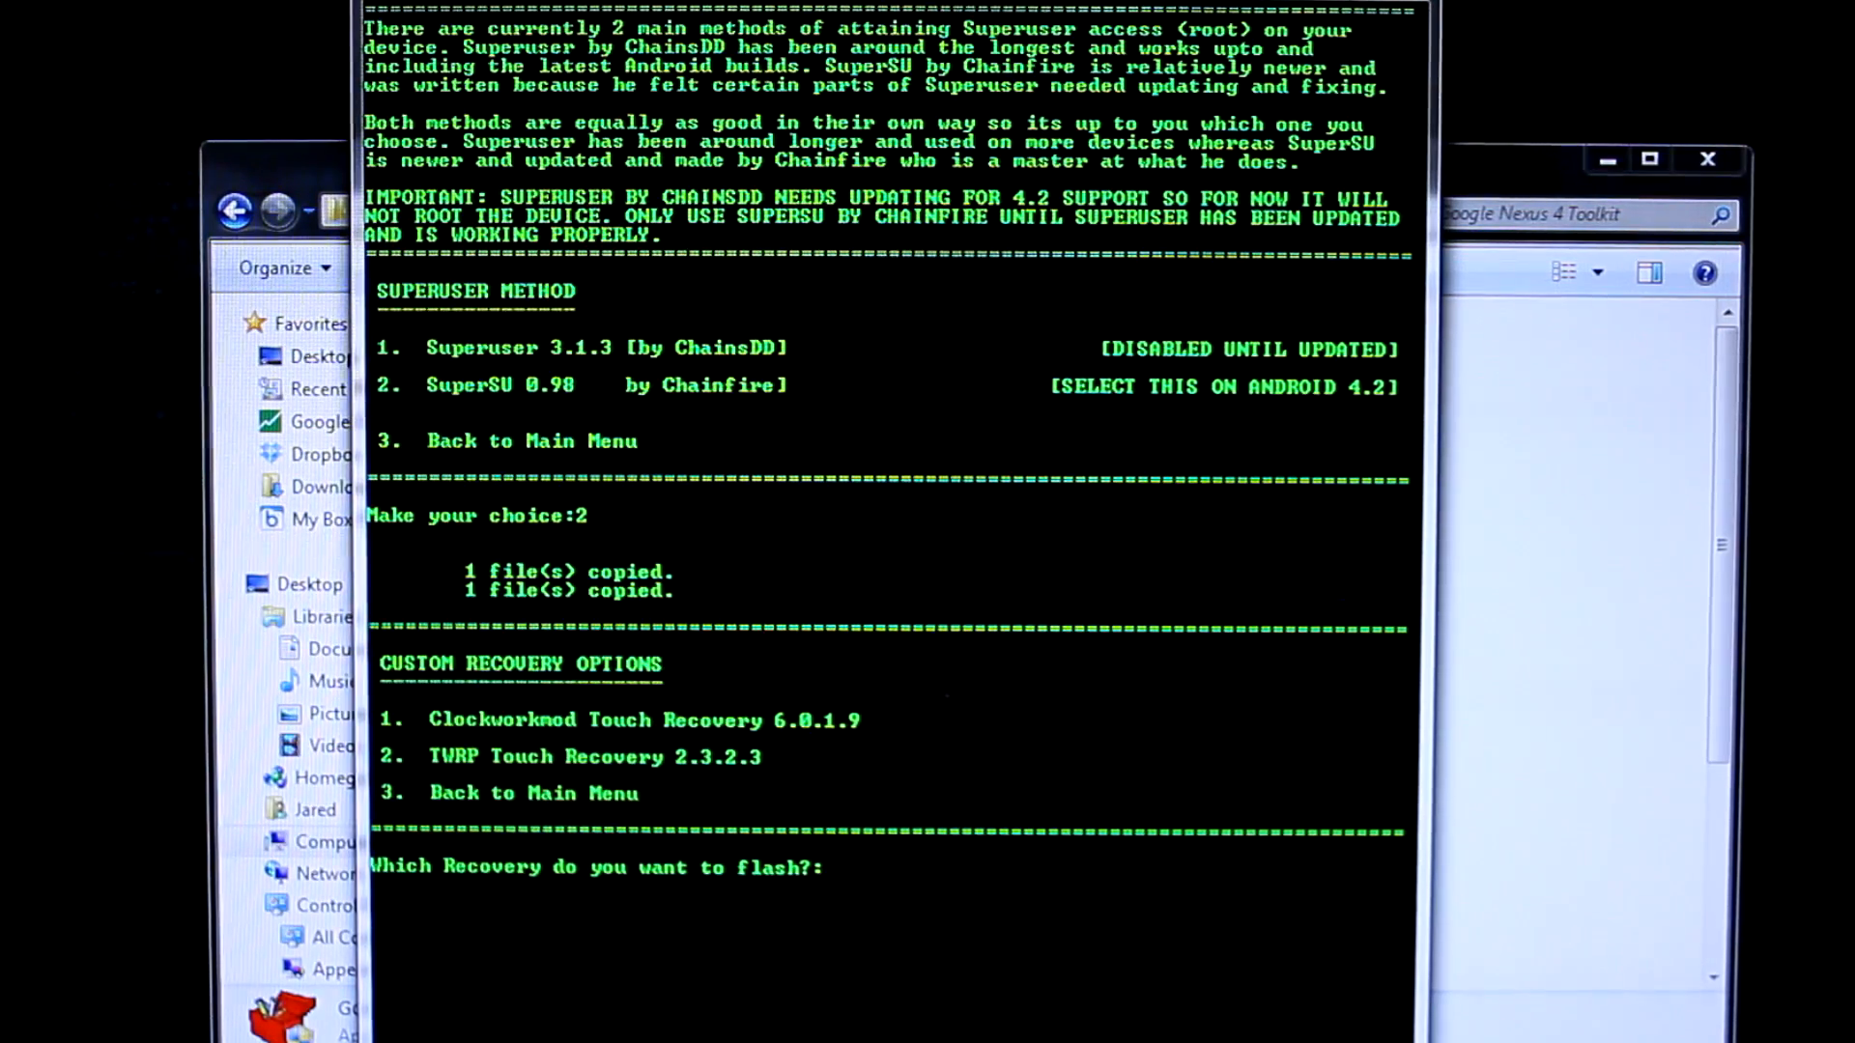
# Step: Select option 1, Clockworkmod Touch Recovery, as the recovery to flash
pyautogui.write('1')
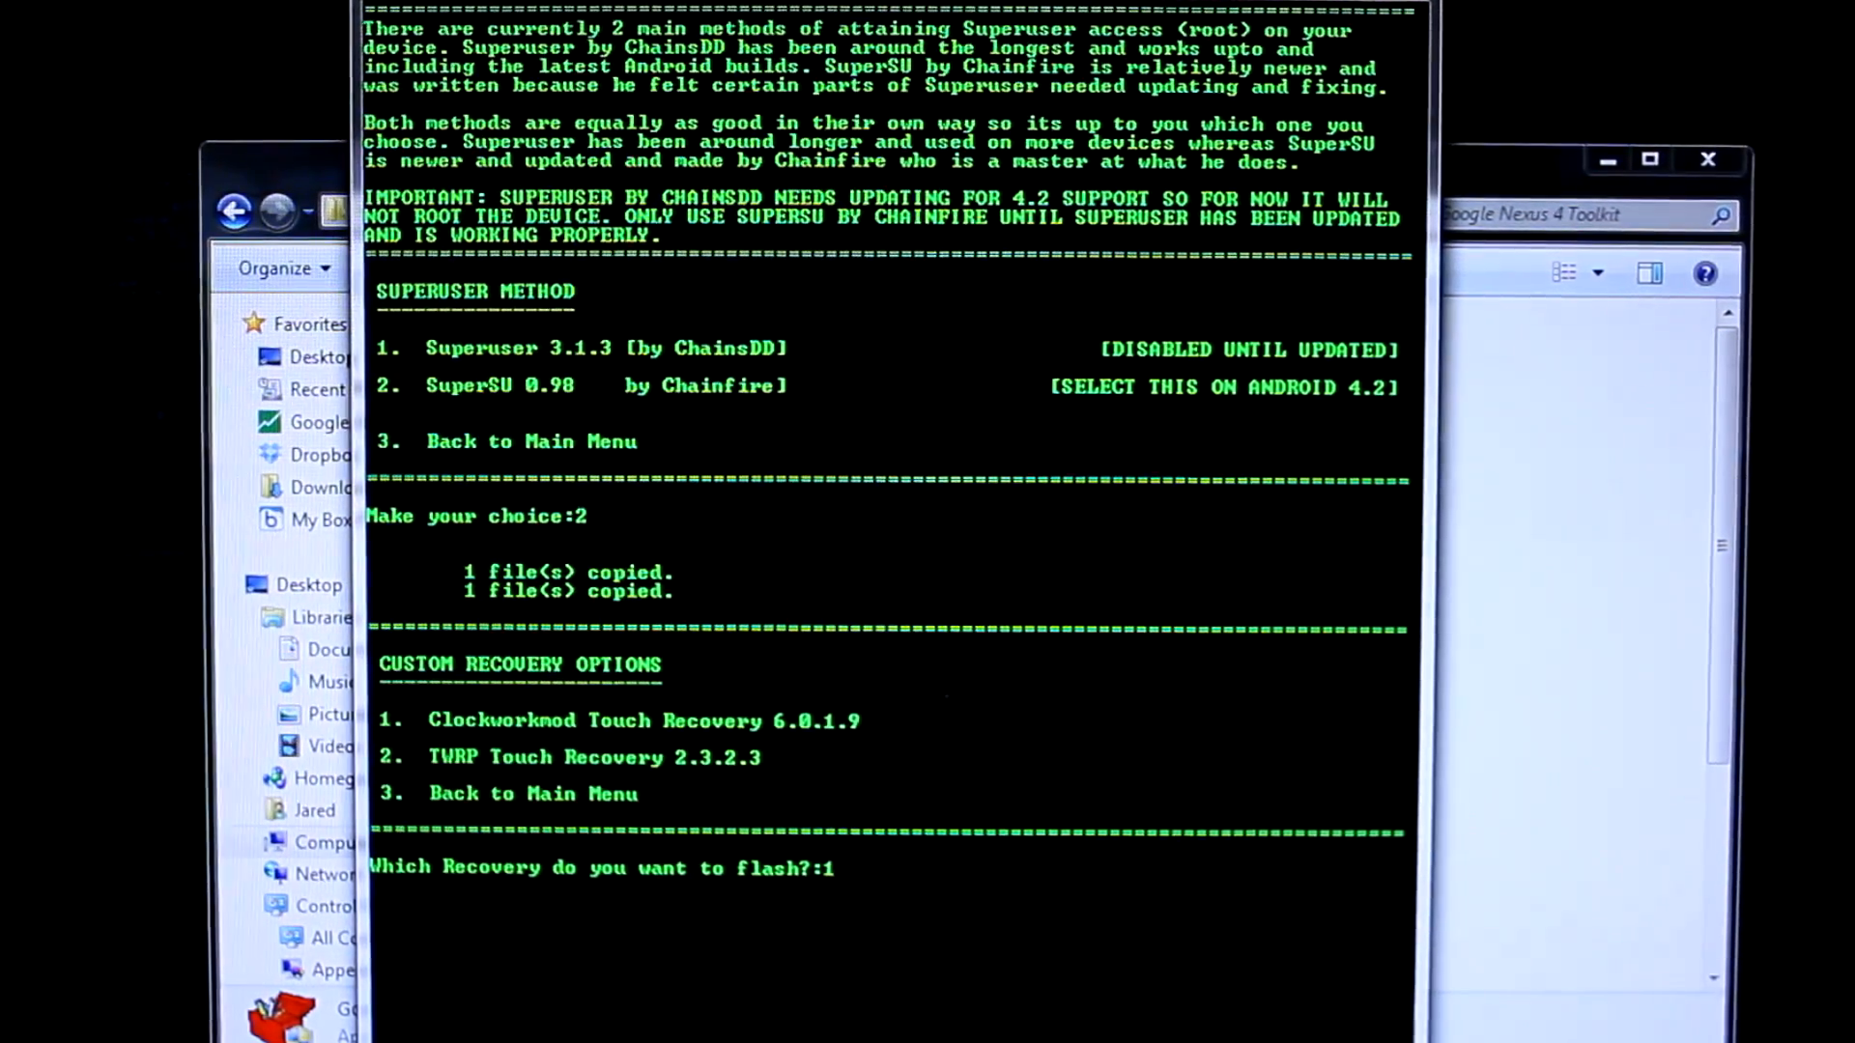
pyautogui.write('1')
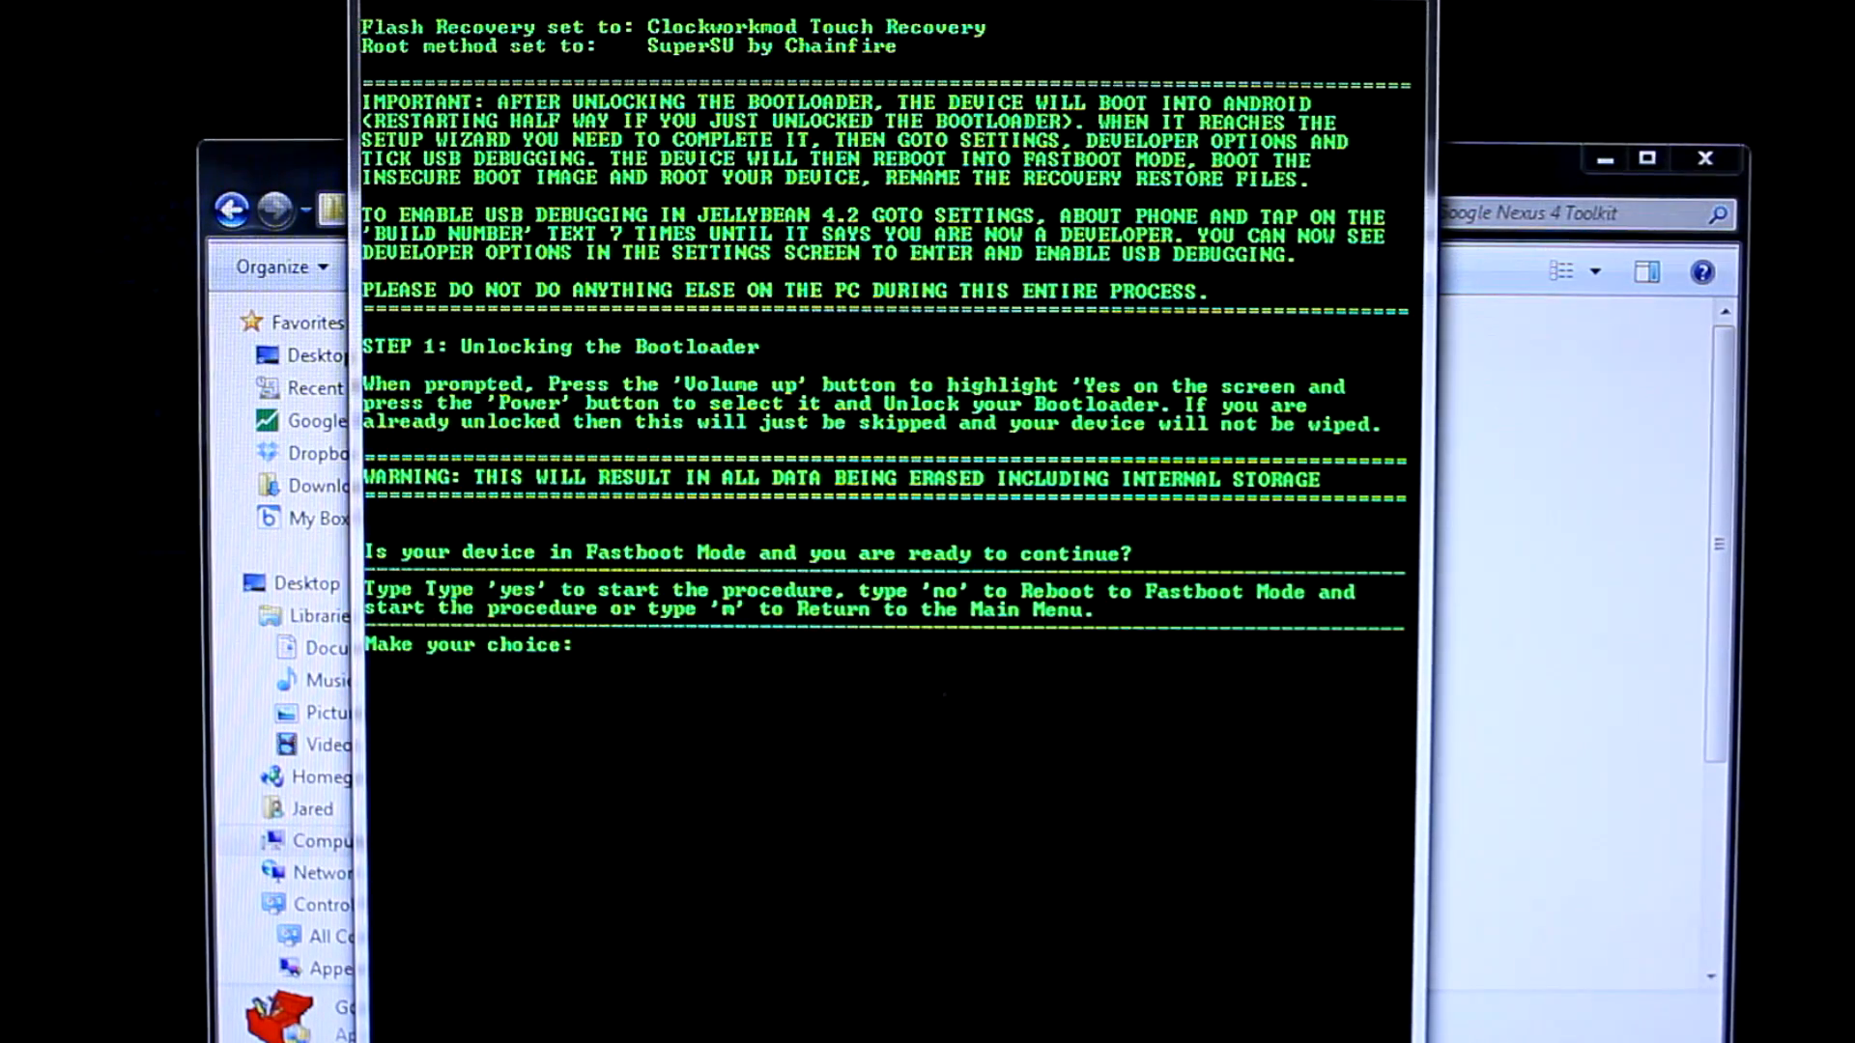
# Step: Answer 'yes' at the Fastboot Mode prompt to begin unlocking the bootloader
pyautogui.write('ye')
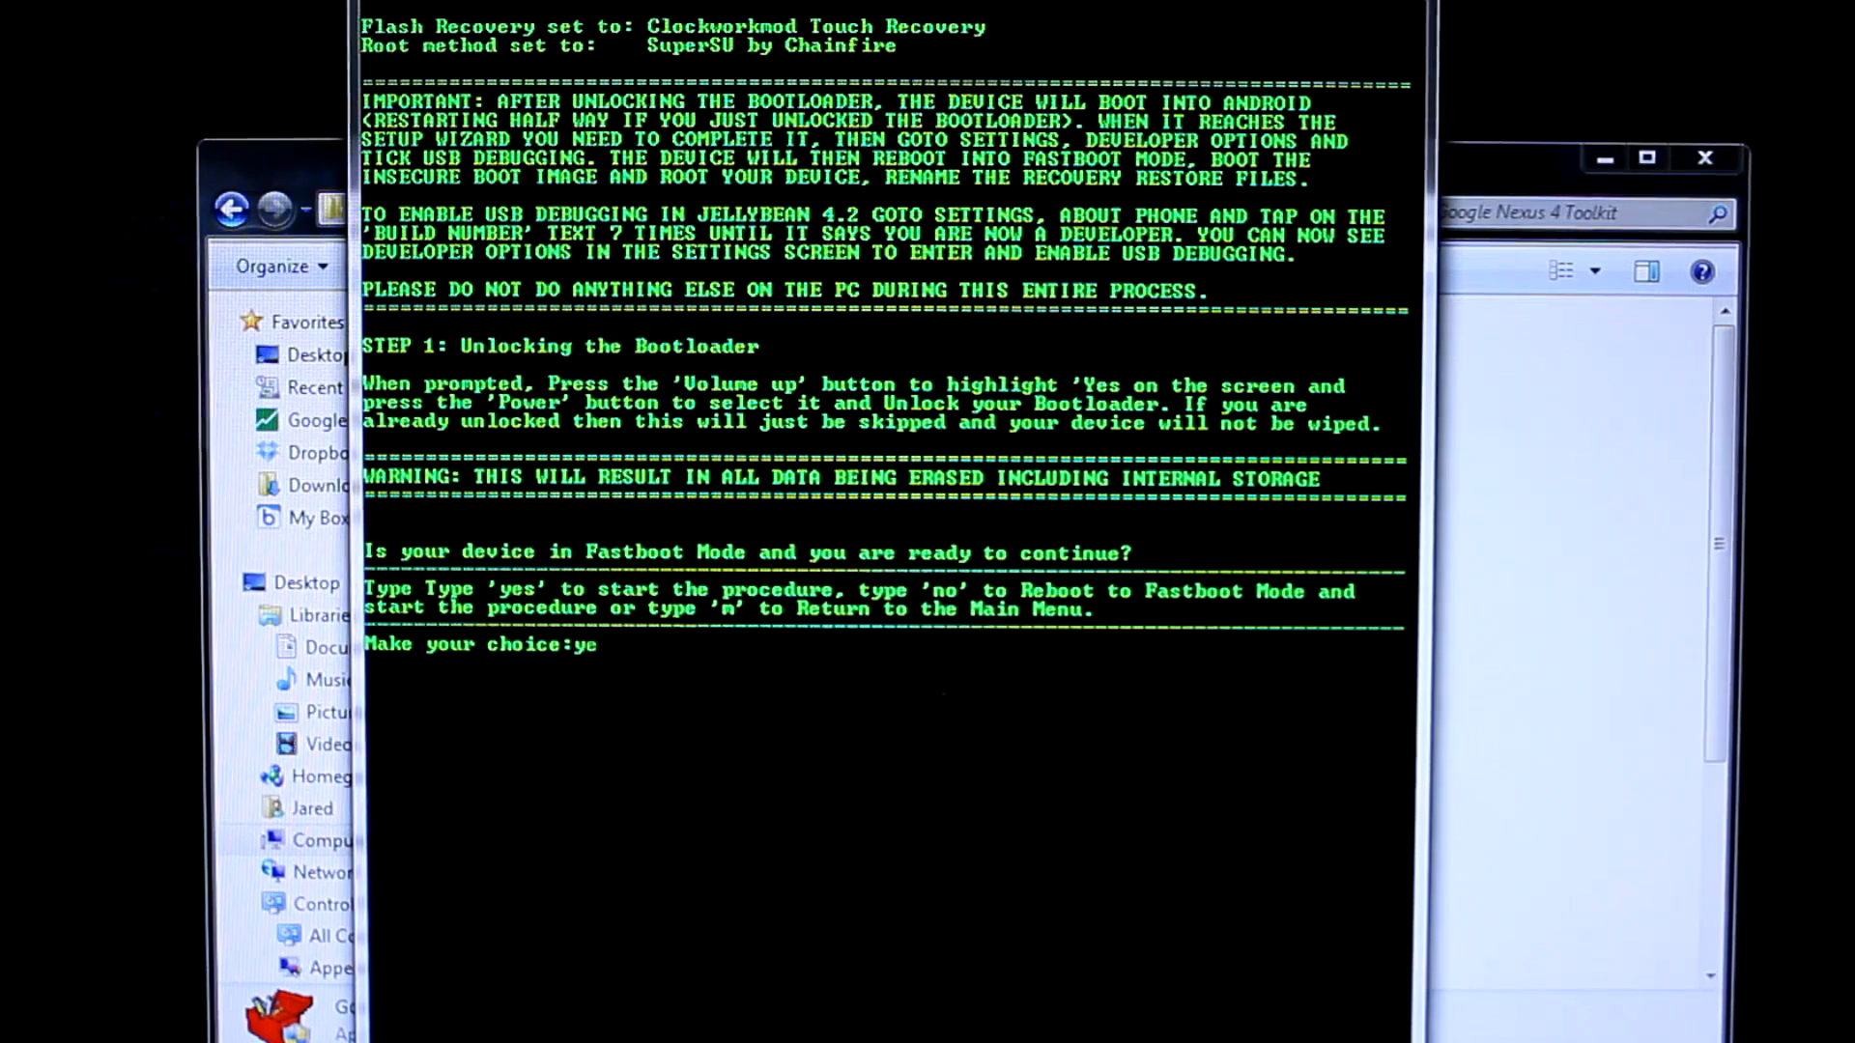
pyautogui.write('s')
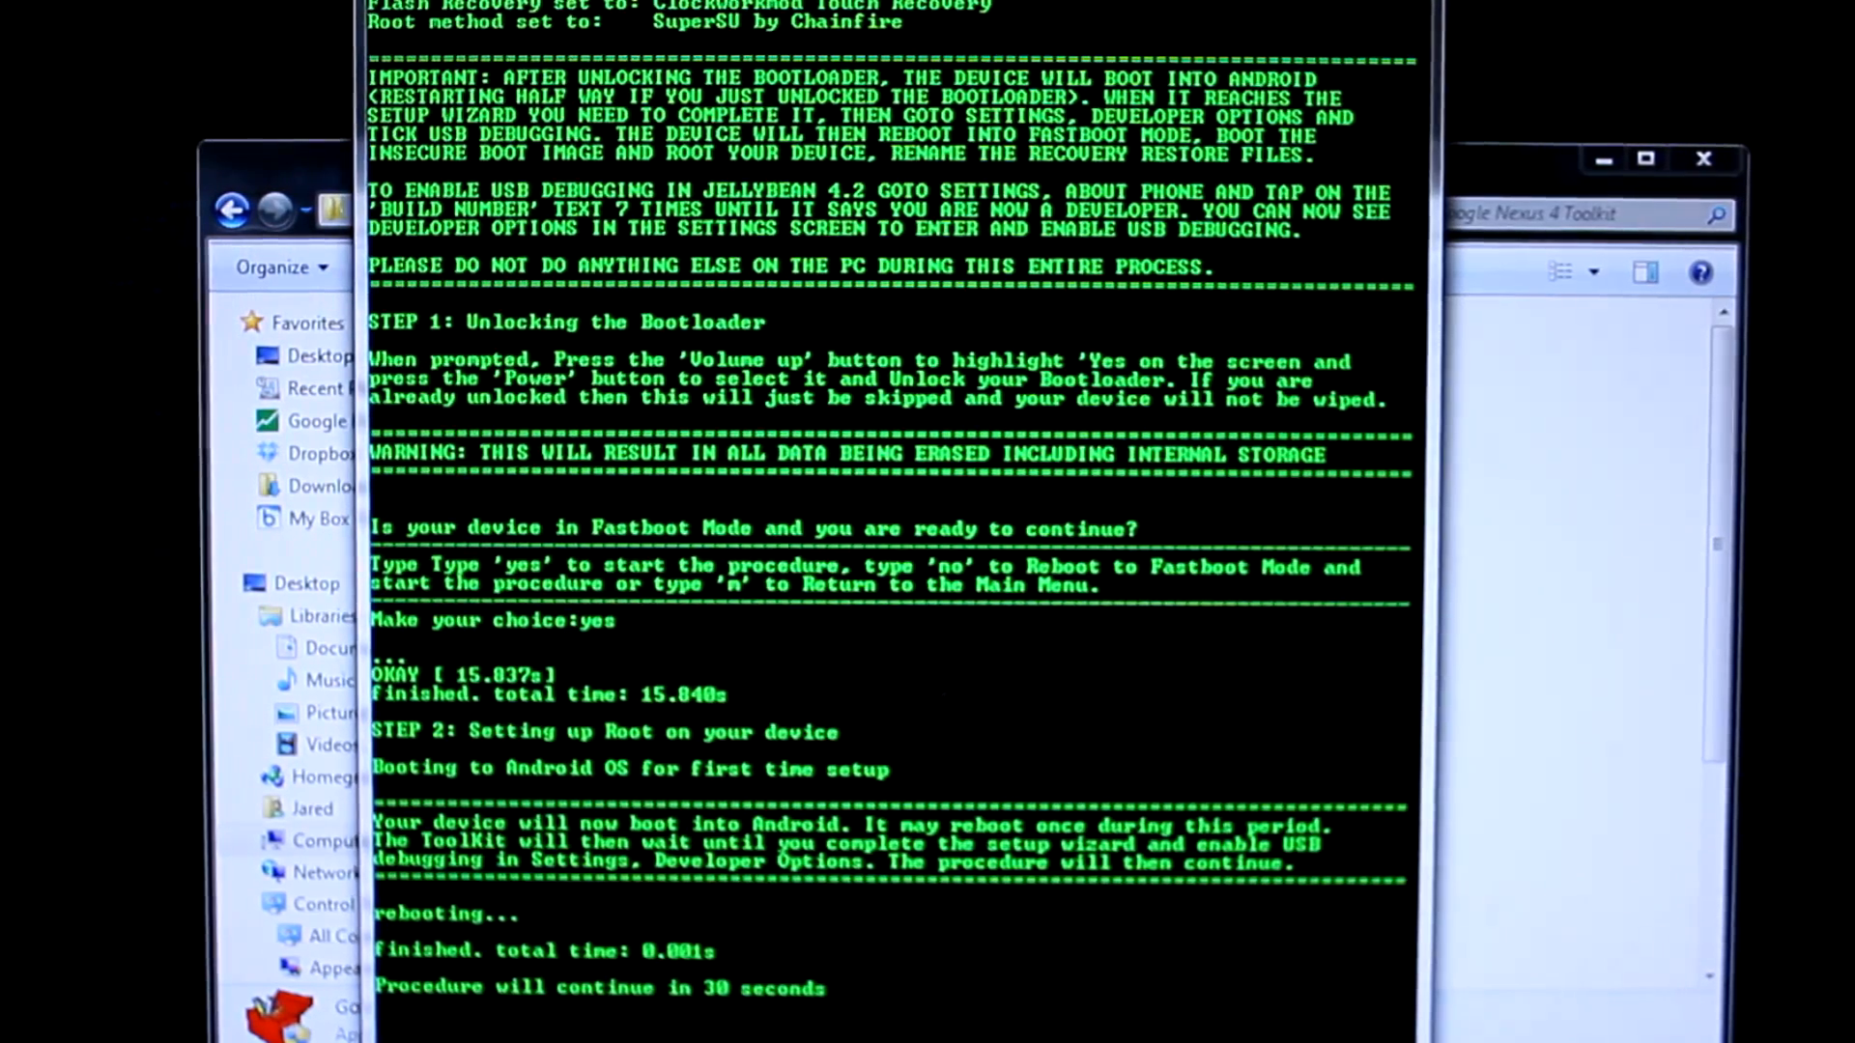
pyautogui.moveTo(983, 847)
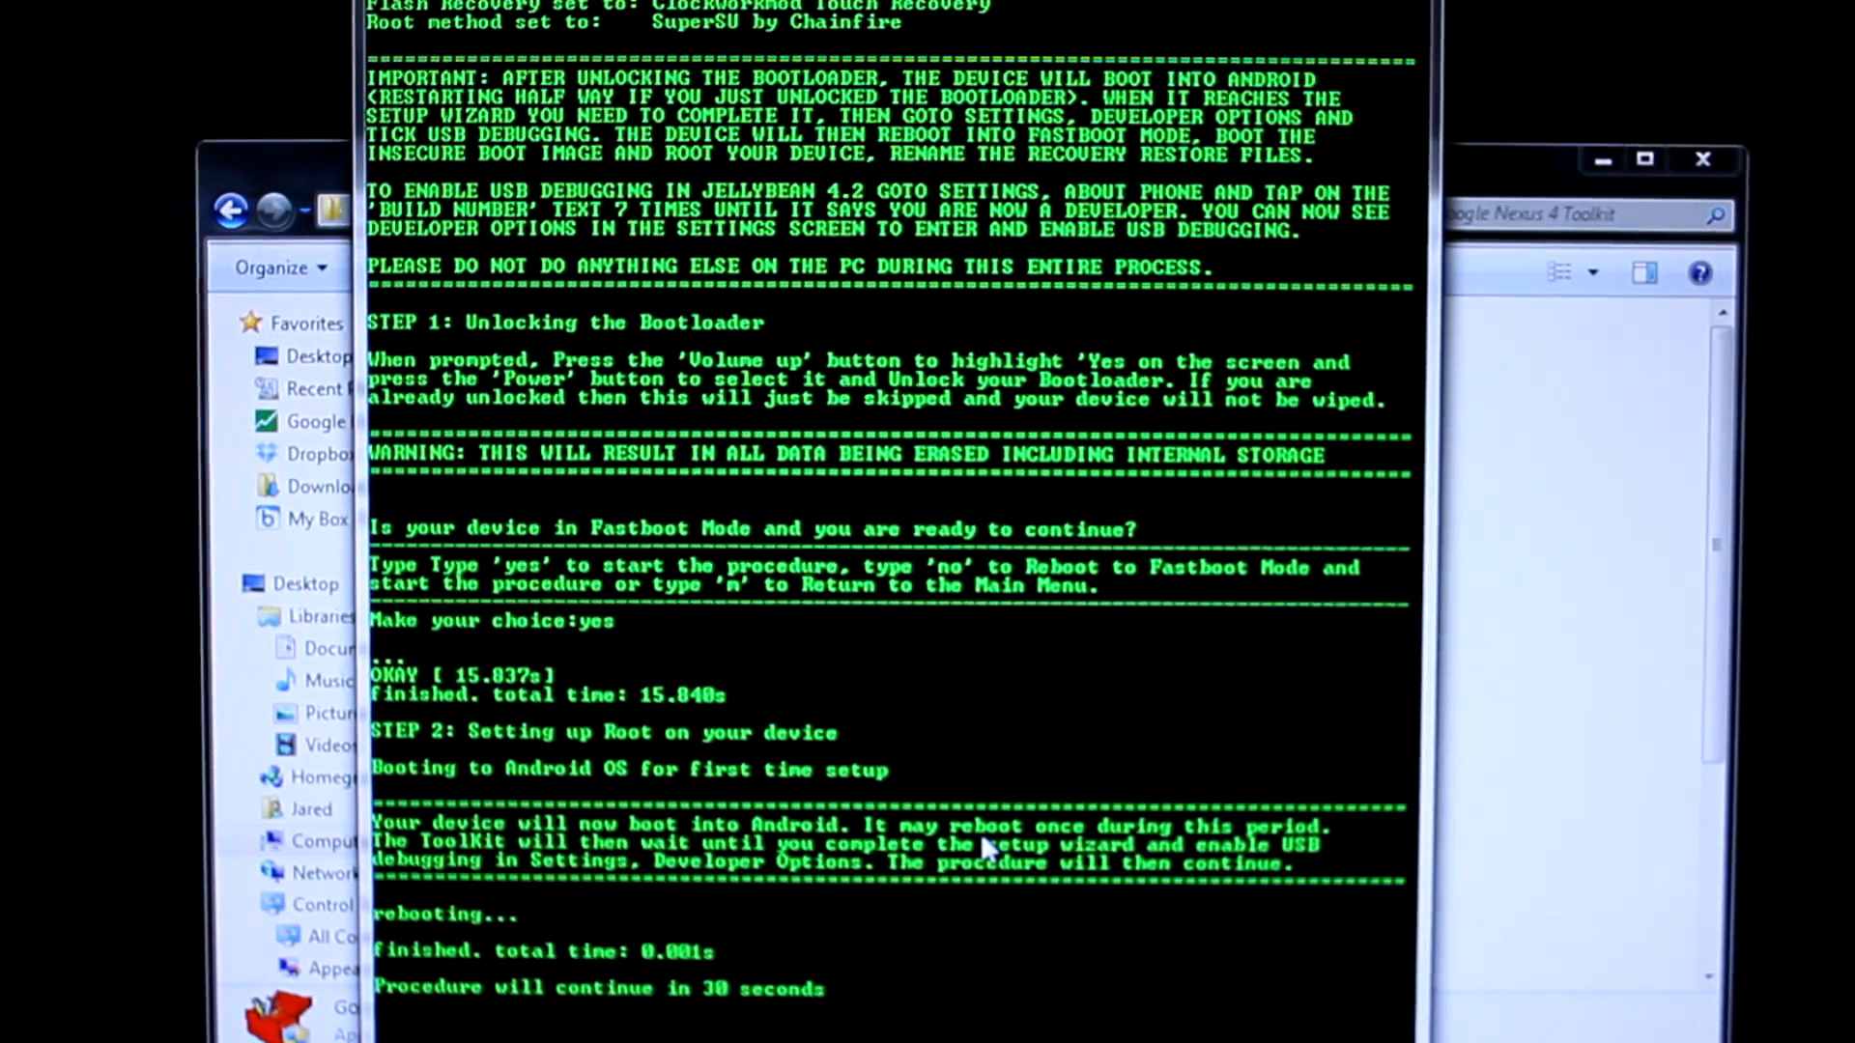